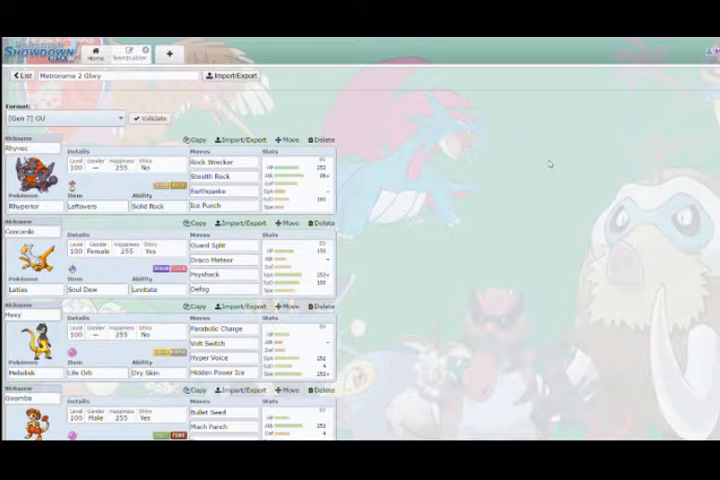
pyautogui.moveTo(456, 188)
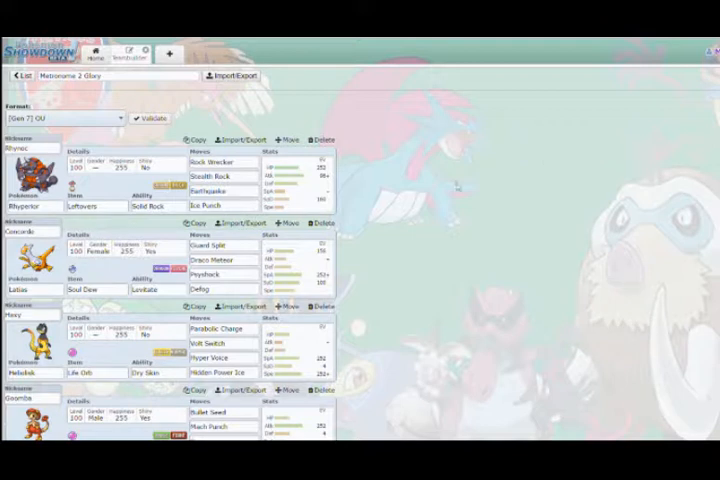
# Scroll through the finished team, then leave the Teambuilder for the home screen
pyautogui.scroll(-3)
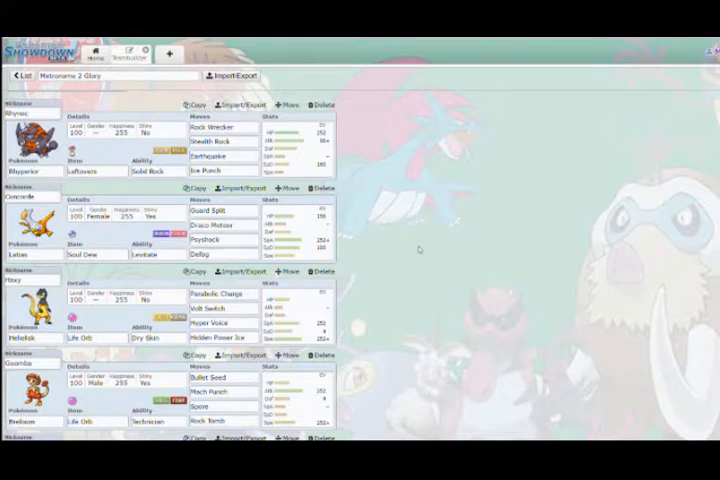
pyautogui.scroll(-3)
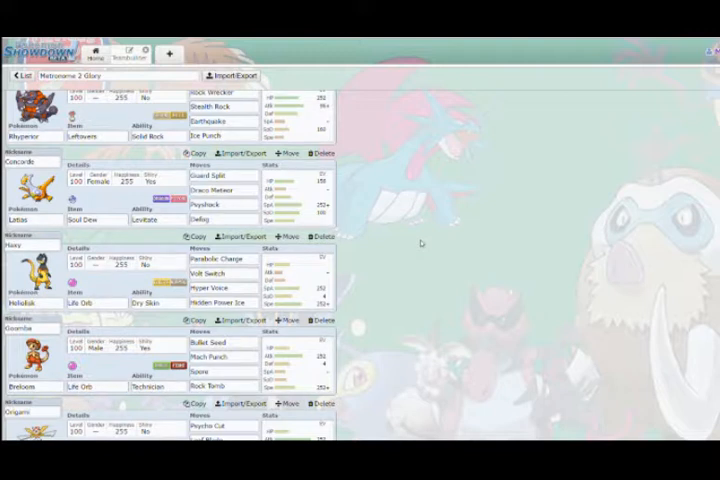
pyautogui.moveTo(424, 242)
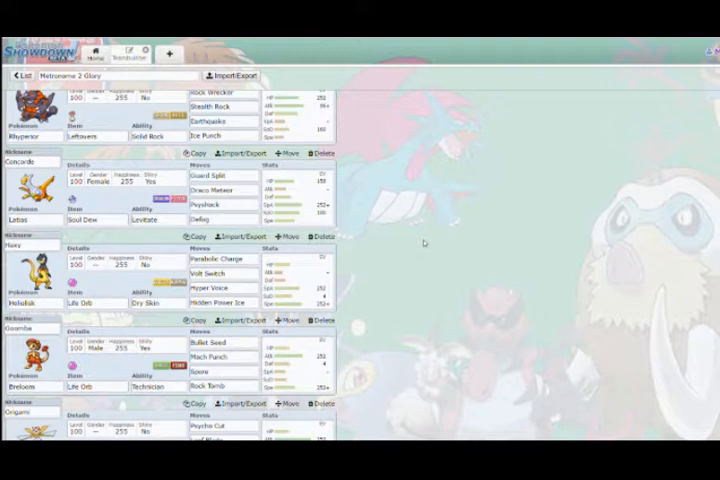
pyautogui.scroll(-3)
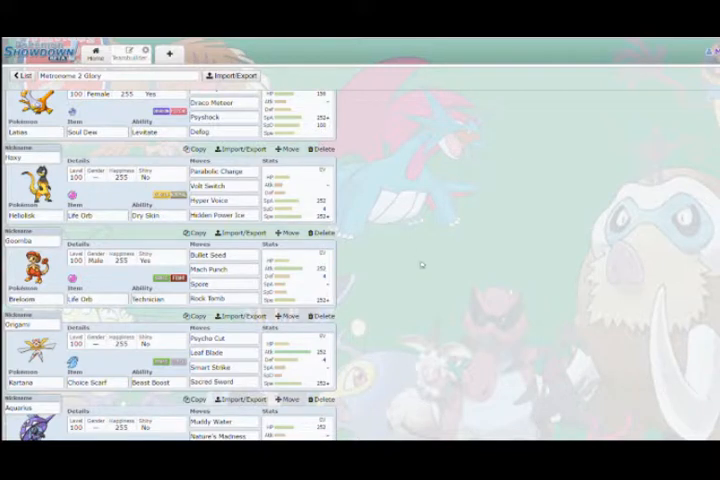
pyautogui.scroll(-3)
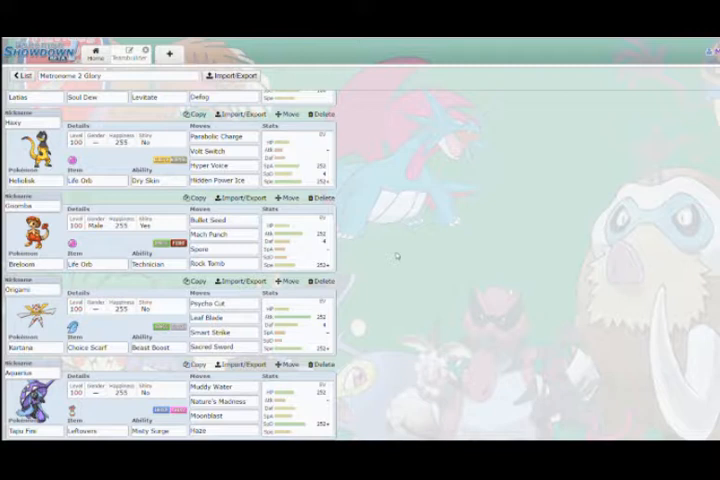
pyautogui.moveTo(420, 316)
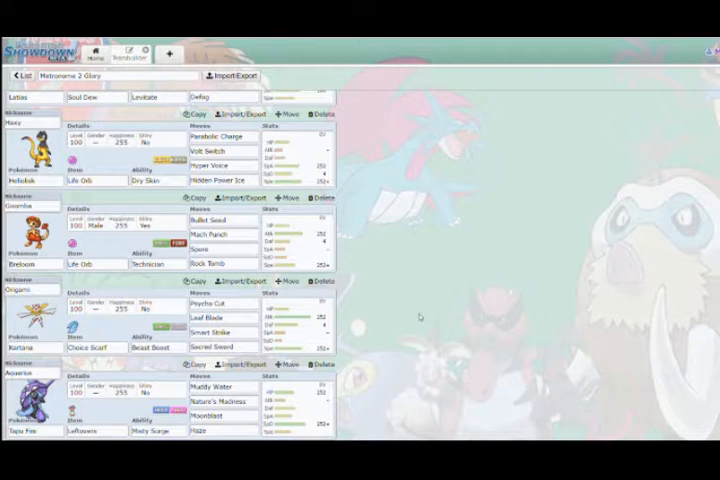
pyautogui.moveTo(412, 368)
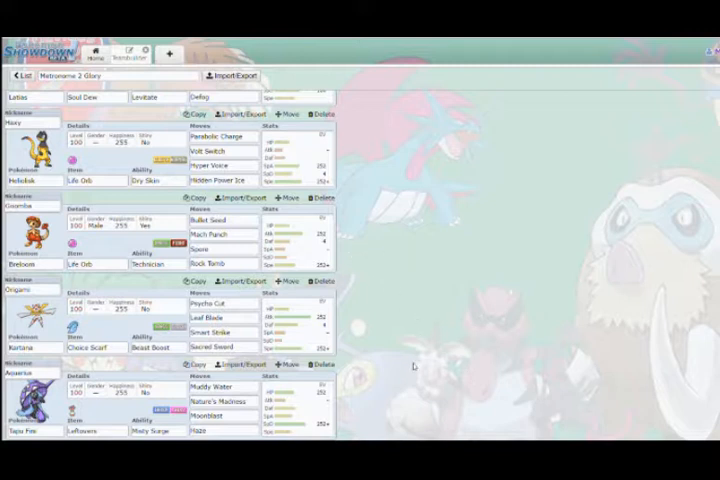
pyautogui.moveTo(410, 364)
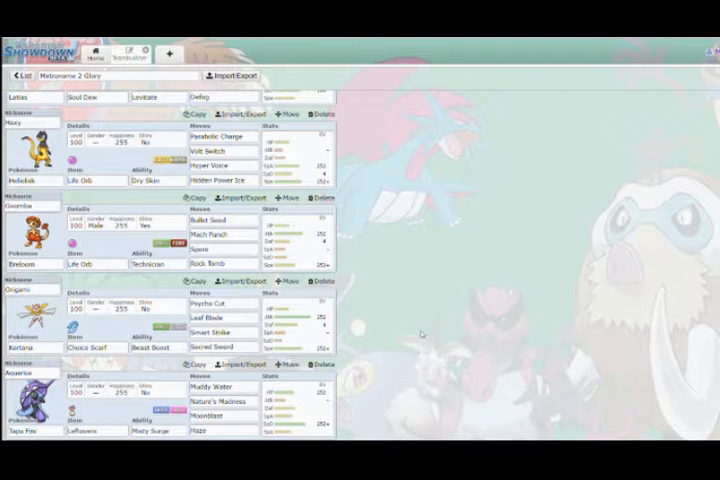
pyautogui.click(22, 76)
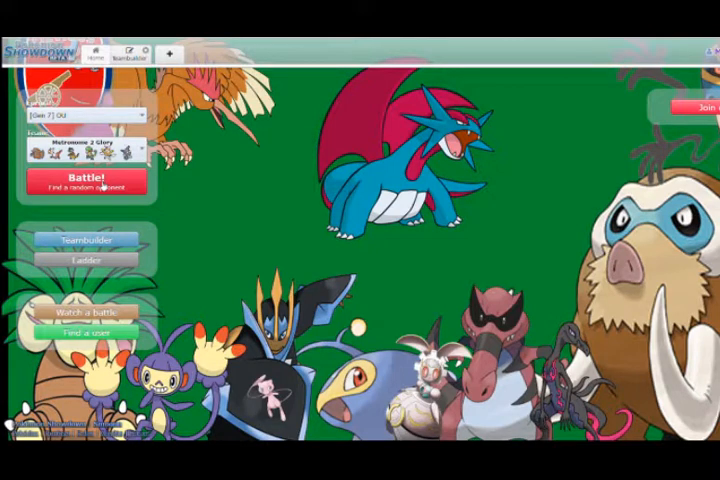
pyautogui.click(86, 180)
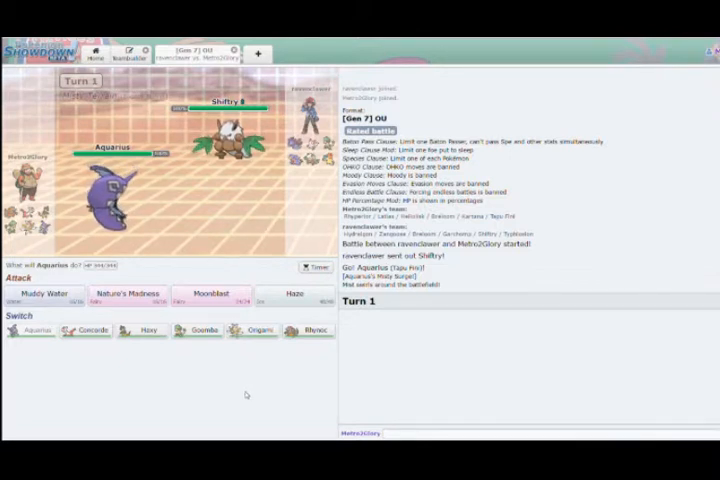
pyautogui.moveTo(110, 180)
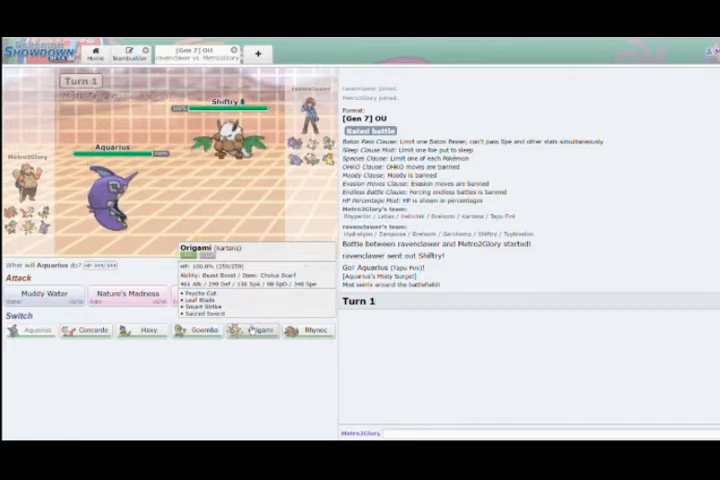
# Switch Aquarius out for Origami and hit Typhlosion with Sacred Sword
pyautogui.click(260, 330)
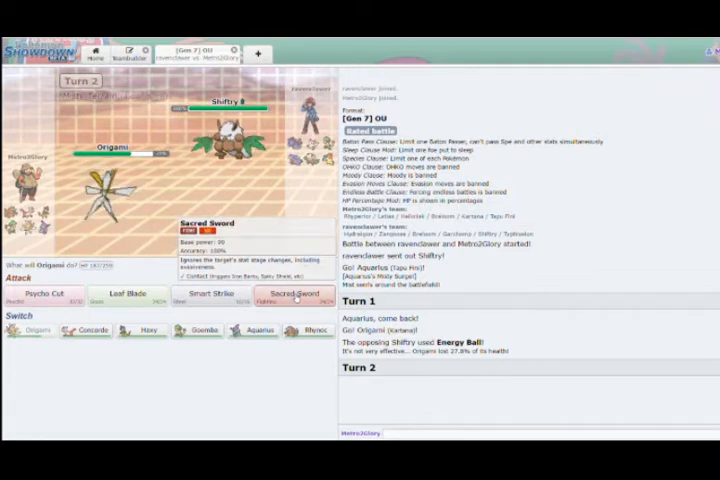
pyautogui.click(294, 296)
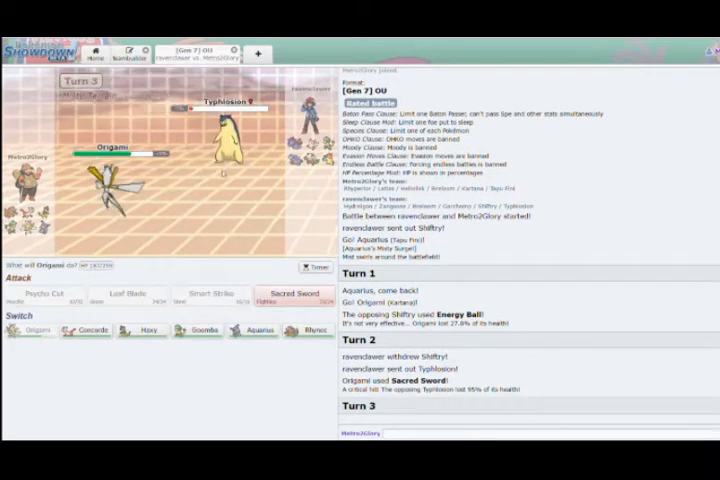
pyautogui.moveTo(292, 296)
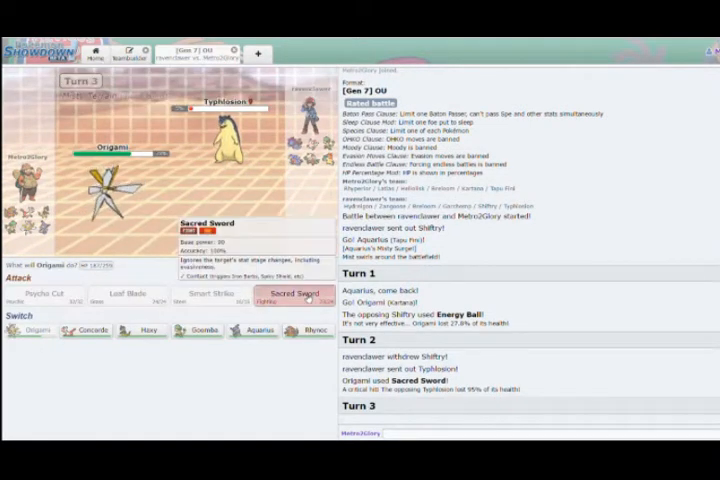
# Finish off Typhlosion with another Sacred Sword on Turn 3
pyautogui.click(290, 296)
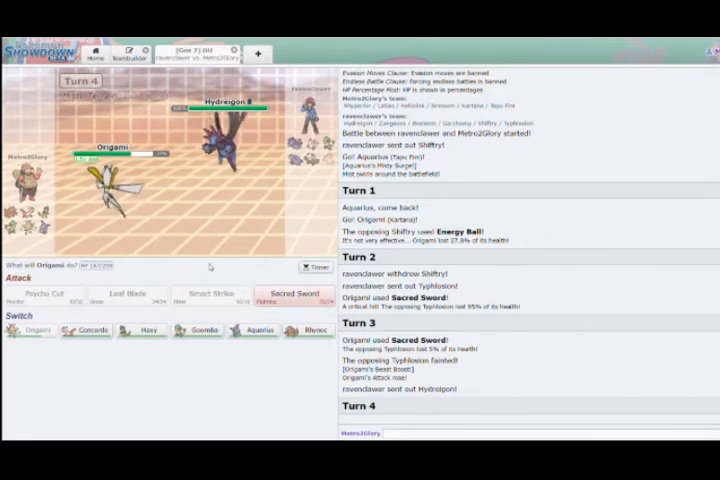
pyautogui.moveTo(292, 296)
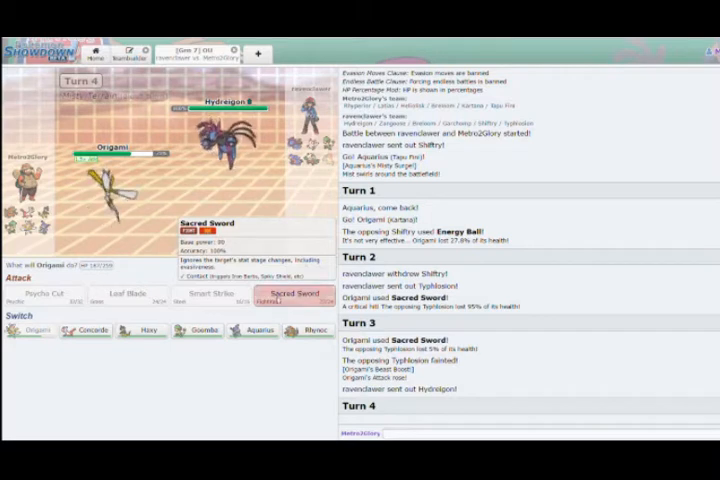
# Knock out Hydreigon with a super-effective Sacred Sword on Turn 4
pyautogui.click(290, 292)
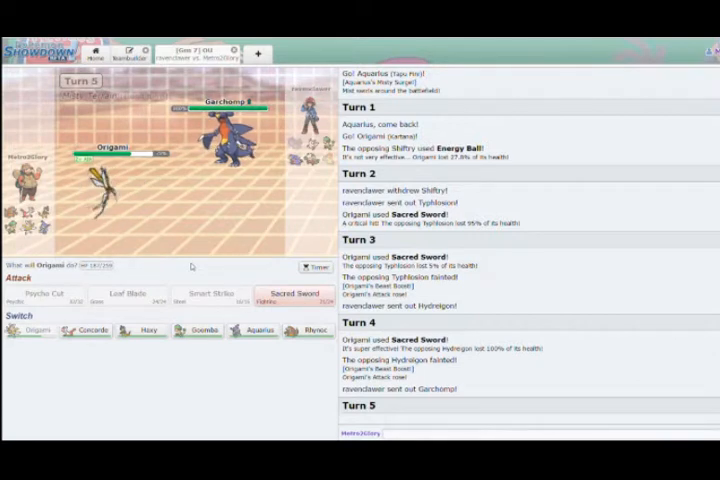
pyautogui.moveTo(252, 330)
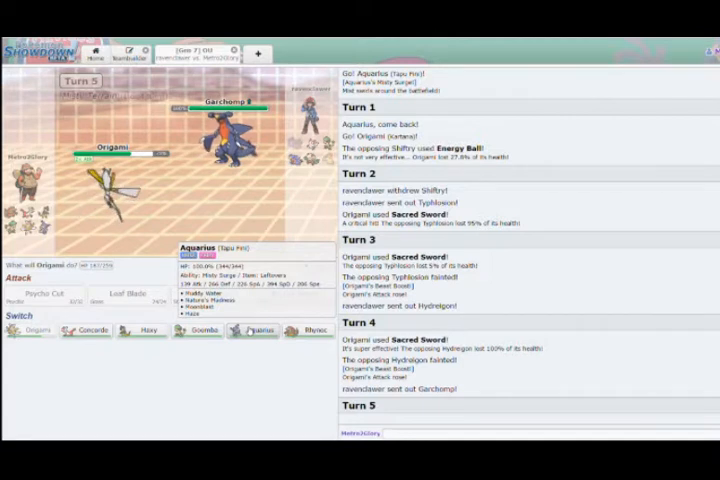
# Switch Origami out for Aquarius and land Moonblast on the incoming Pokémon
pyautogui.click(256, 330)
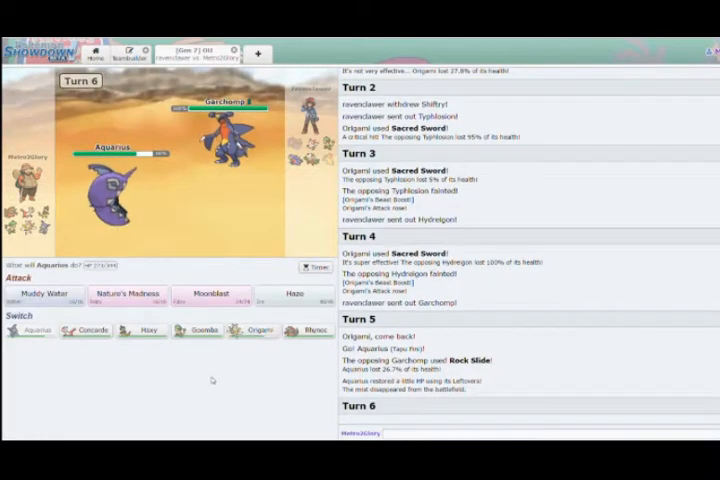
pyautogui.click(204, 298)
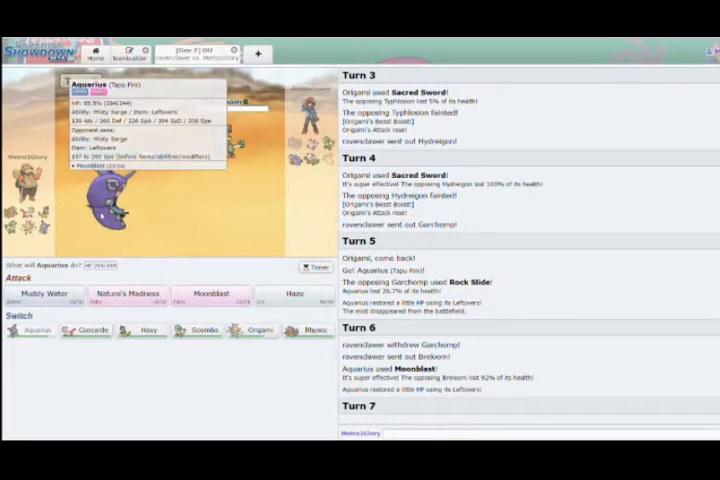
pyautogui.moveTo(236, 264)
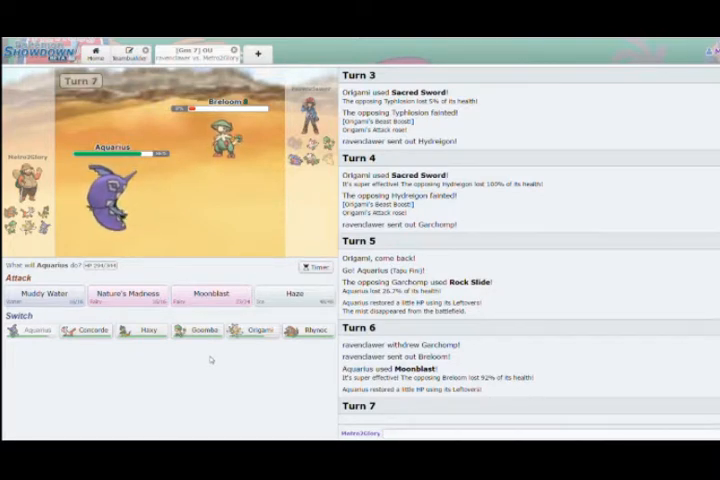
pyautogui.moveTo(206, 330)
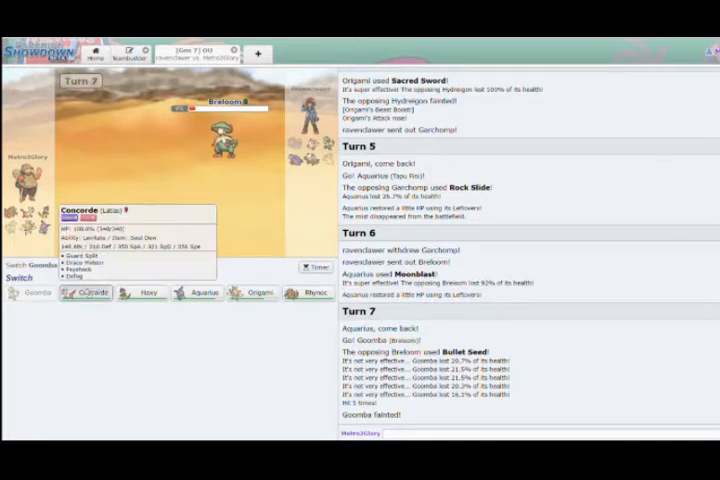
# Send in Concorde and down Breloom with Draco Meteor on consecutive turns
pyautogui.click(88, 292)
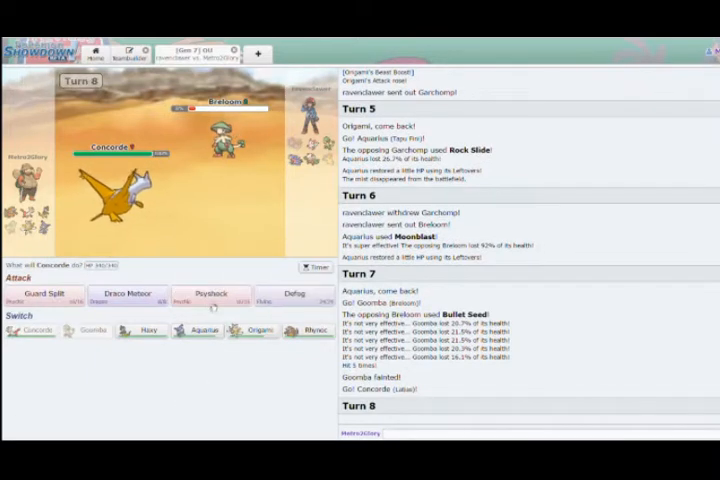
pyautogui.moveTo(210, 294)
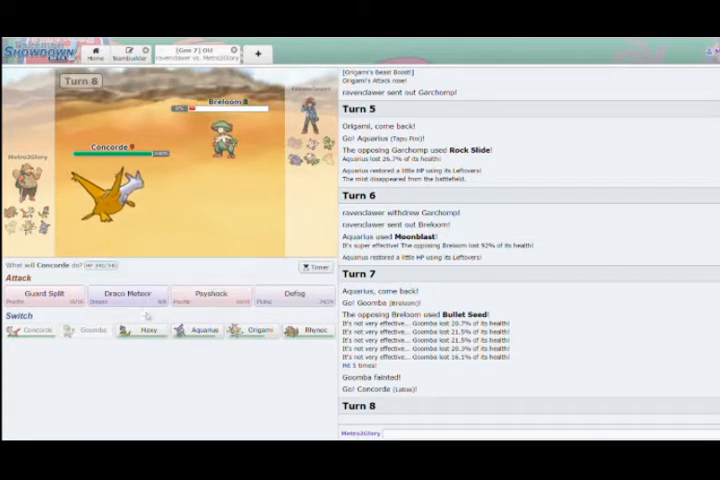
pyautogui.click(124, 296)
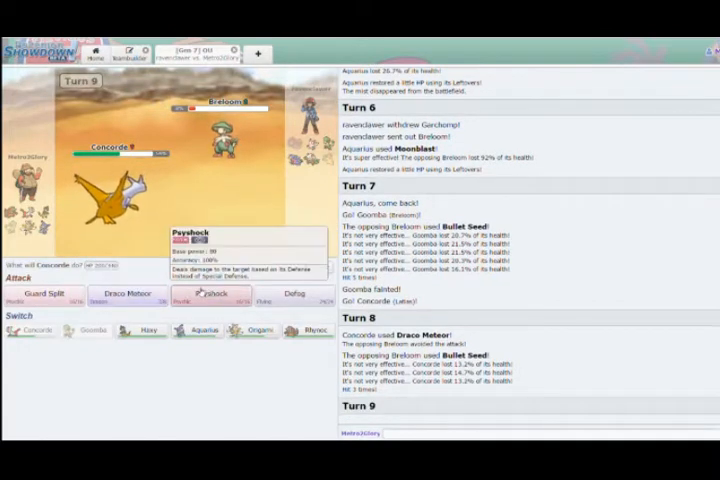
pyautogui.click(124, 292)
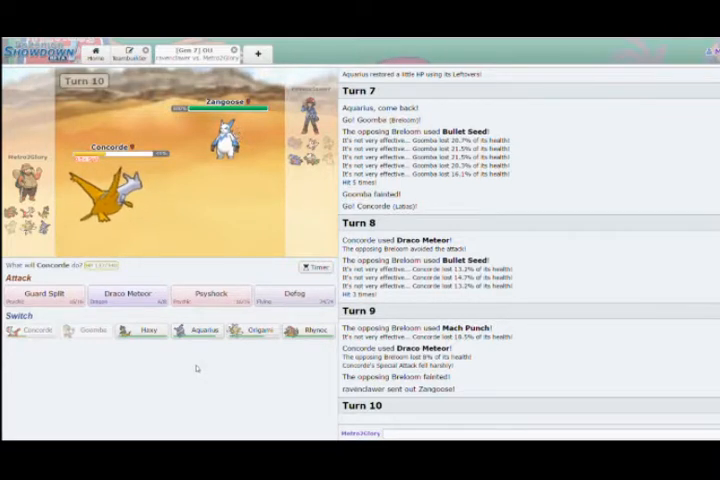
pyautogui.moveTo(262, 330)
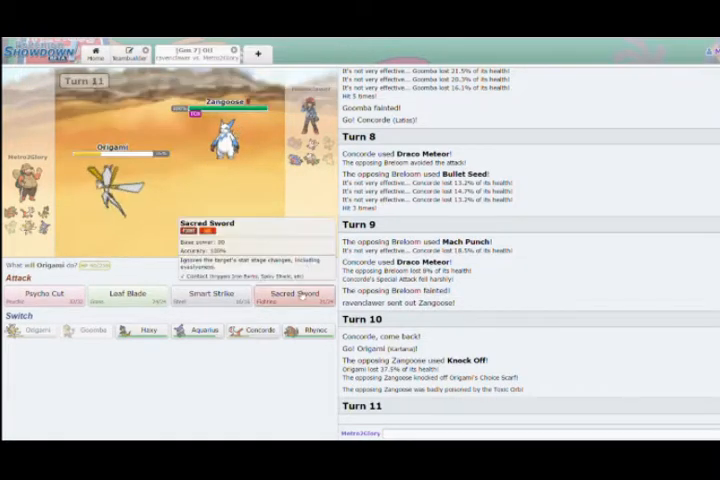
# Knock out Zangoose and Shiftry with Sacred Sword until Origami falls to Garchomp
pyautogui.click(292, 296)
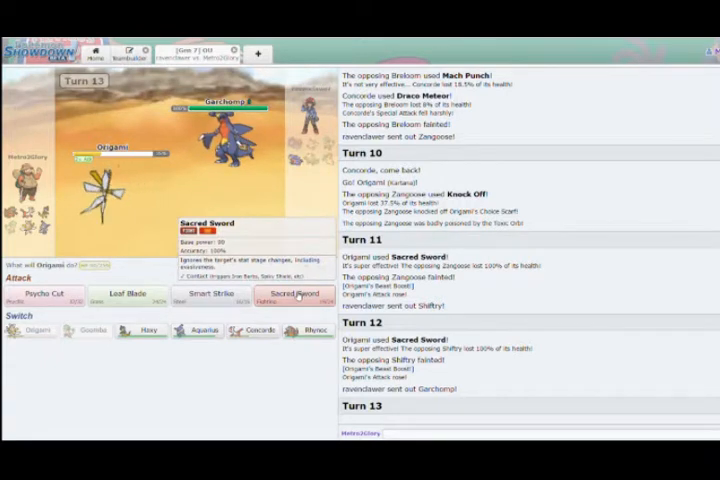
pyautogui.click(294, 292)
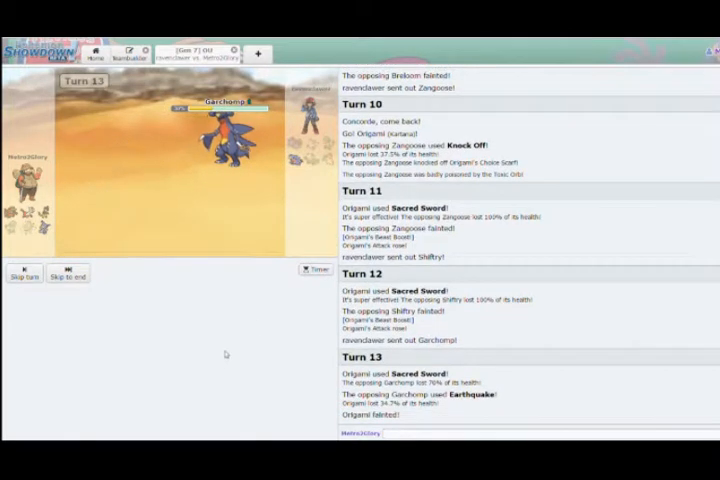
pyautogui.moveTo(256, 292)
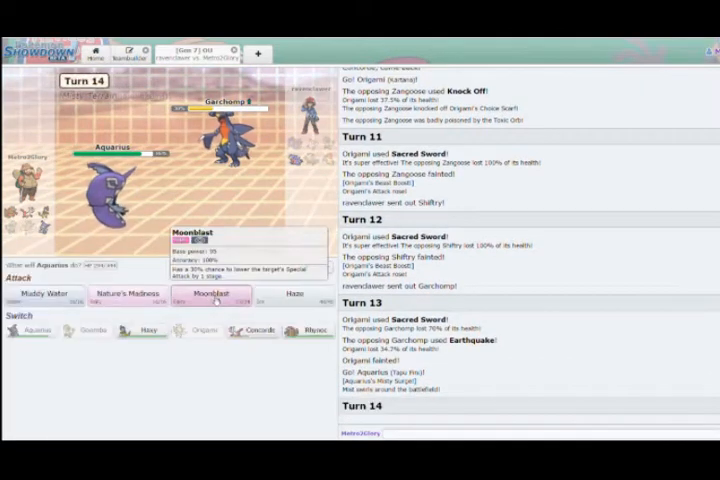
# Finish Garchomp with Aquarius's Moonblast to win, then leave the battle for home
pyautogui.click(210, 292)
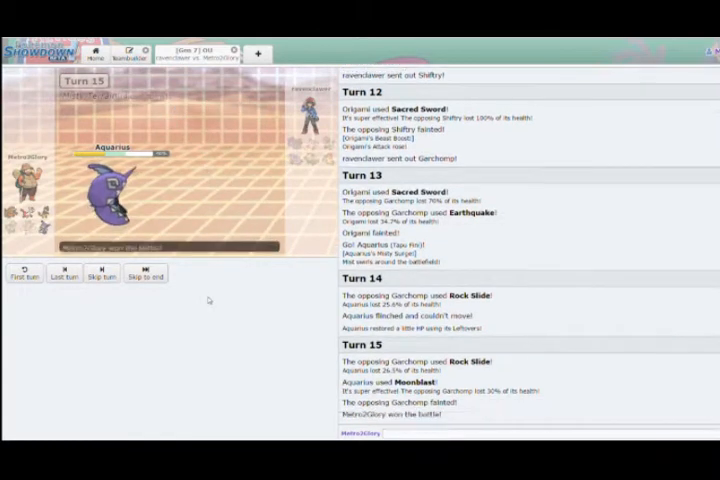
pyautogui.click(144, 276)
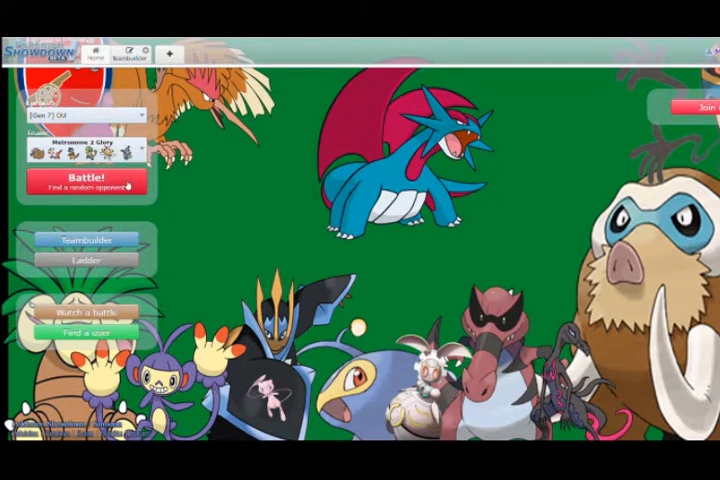
pyautogui.click(86, 184)
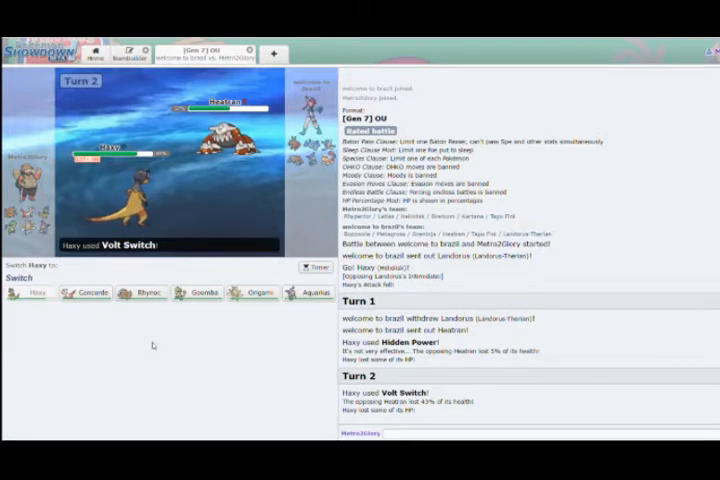
pyautogui.moveTo(242, 360)
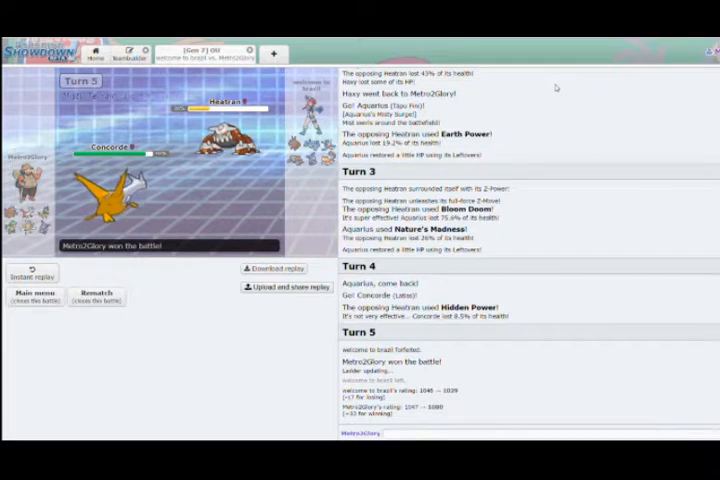
pyautogui.moveTo(236, 410)
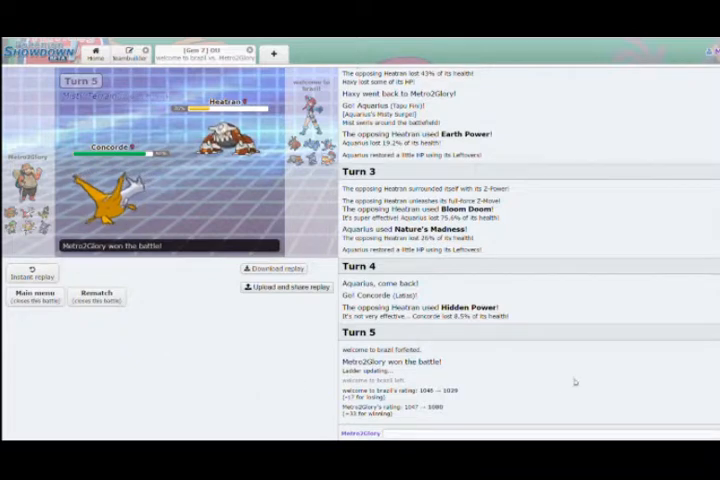
pyautogui.moveTo(180, 328)
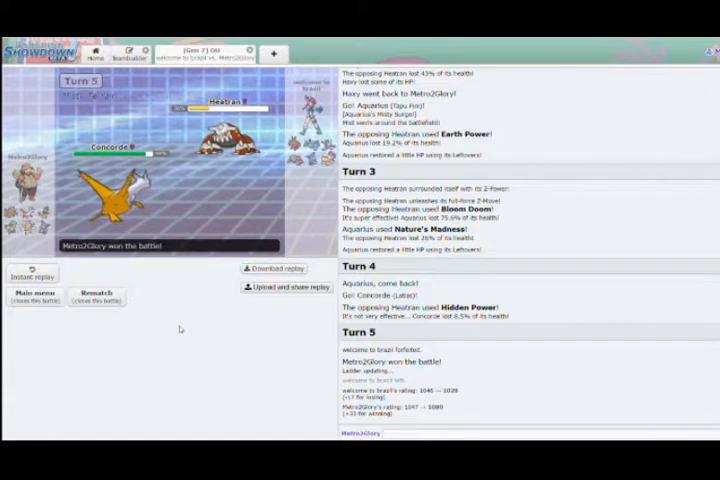